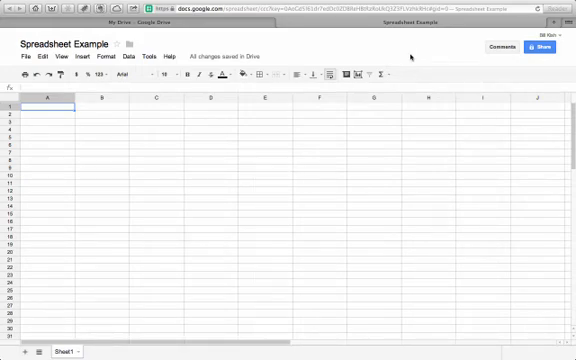
mouse_move(72, 212)
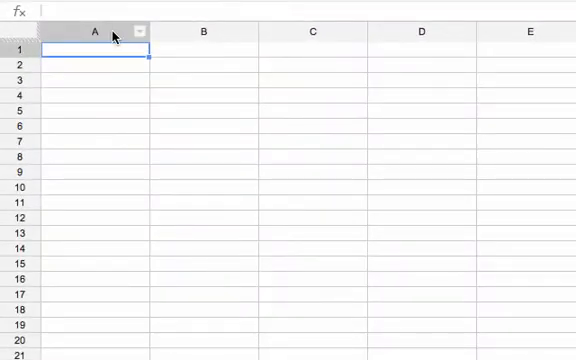
Step: Enter the number 5 in cell C5 and move down below it
click(92, 32)
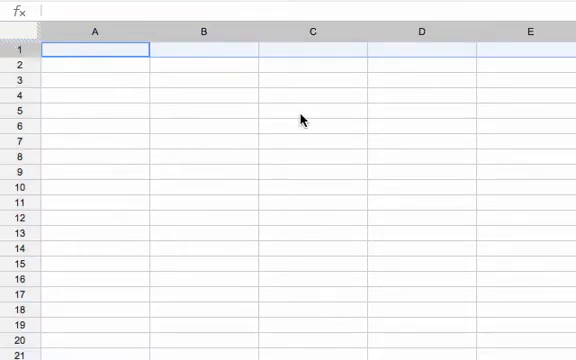
click(308, 116)
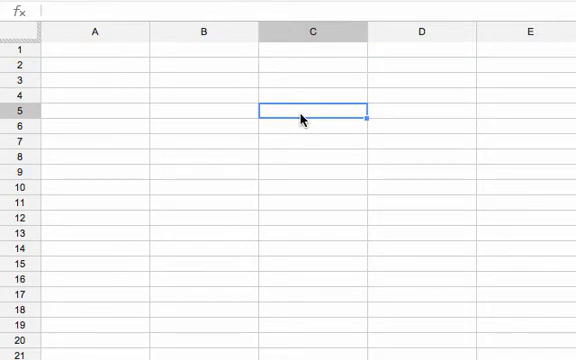
mouse_move(310, 62)
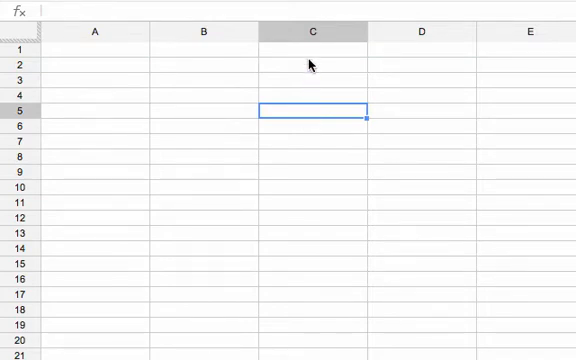
mouse_move(318, 32)
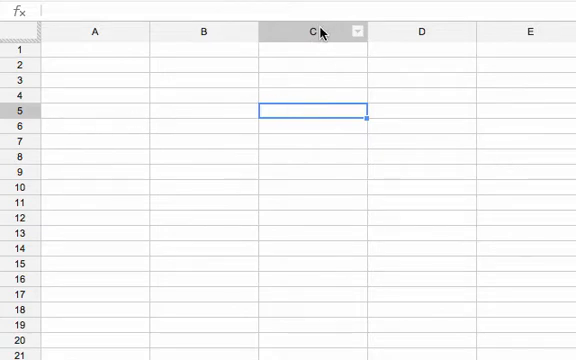
mouse_move(356, 104)
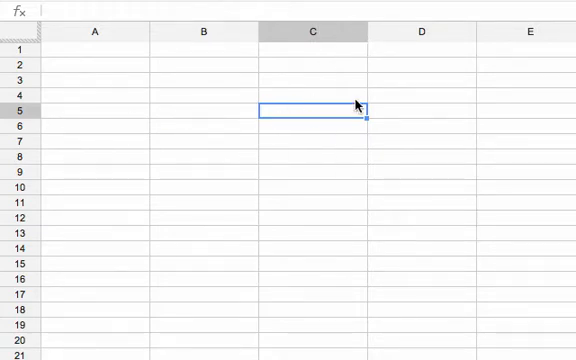
mouse_move(344, 112)
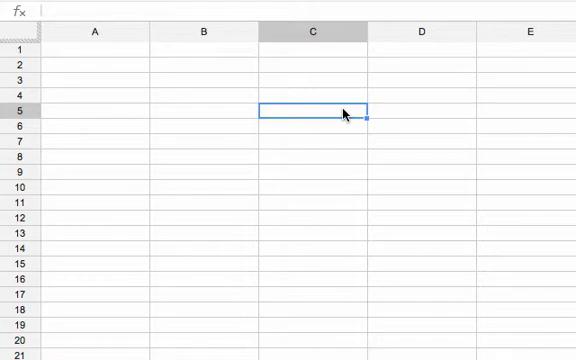
text(5)
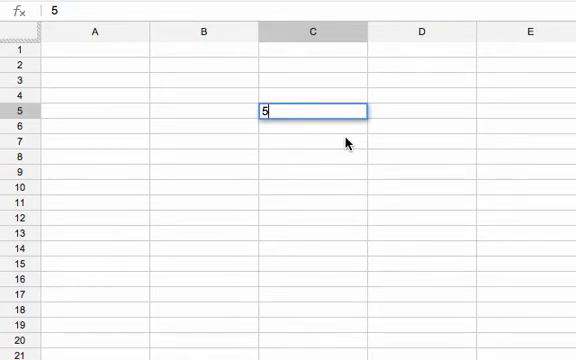
key(Return)
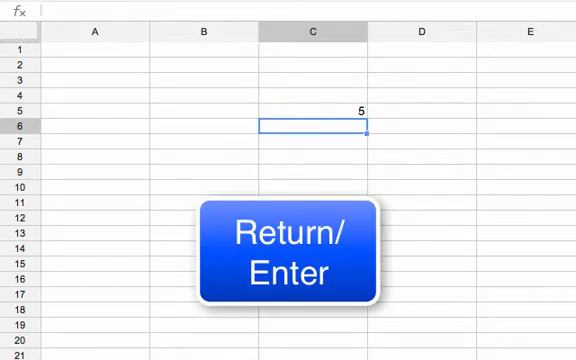
key(Return)
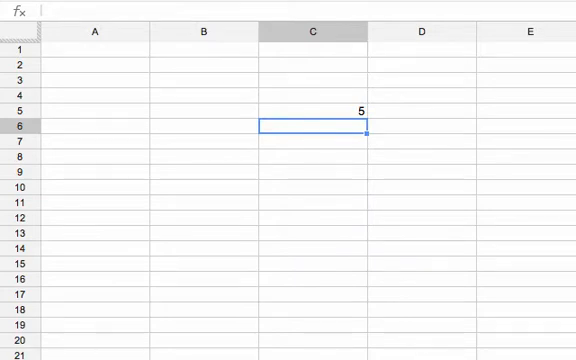
Step: Step back up to C5, right to D5 and back left to C5
key(shift+return)
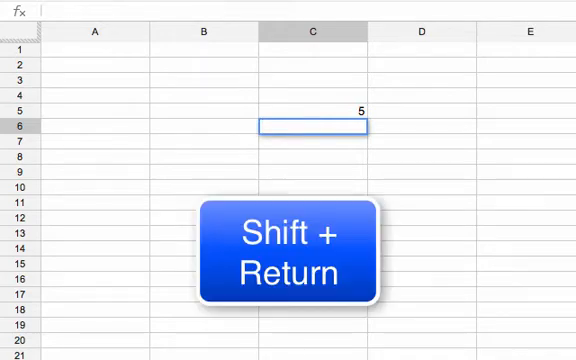
key(Shift+Return)
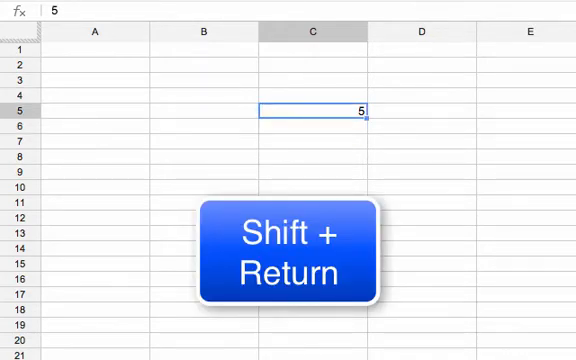
key(Tab)
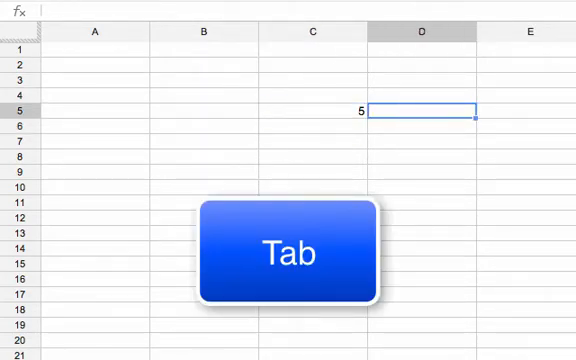
key(tab)
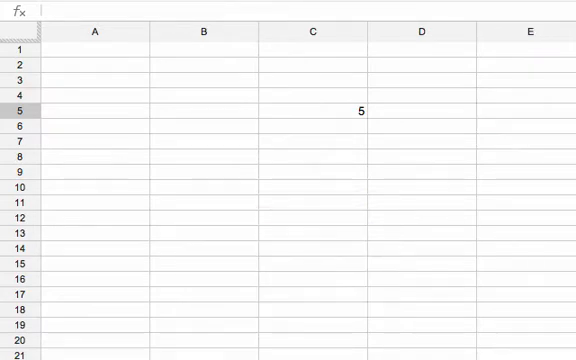
key(shift+Tab)
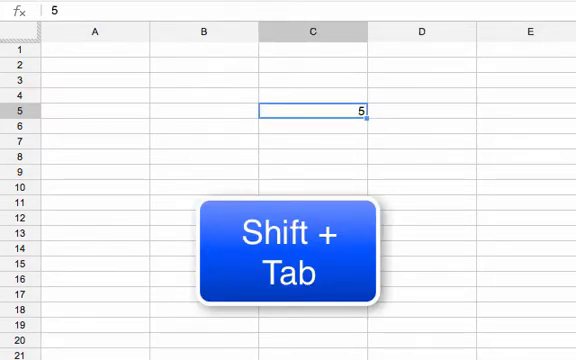
key(shift+Tab)
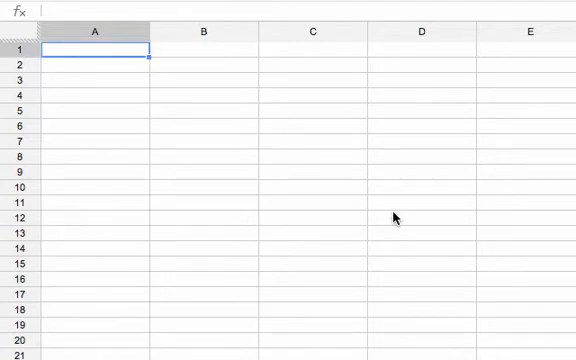
mouse_move(322, 74)
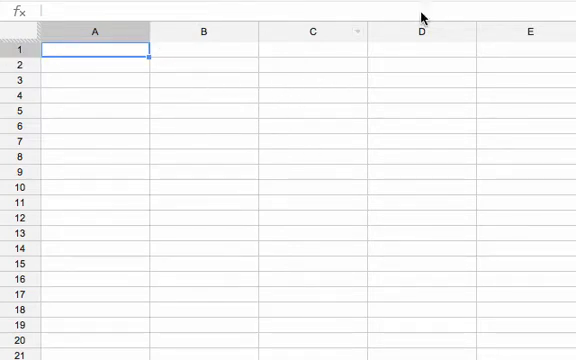
mouse_move(96, 32)
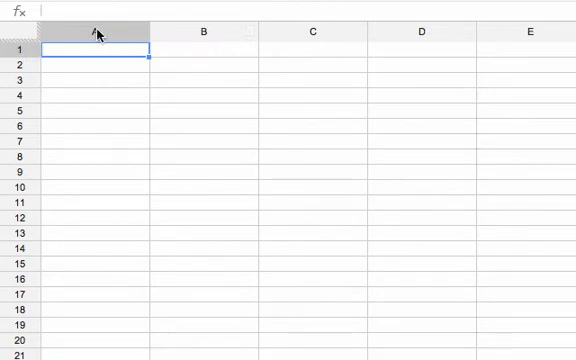
Step: Select the entire column A from its header
click(94, 32)
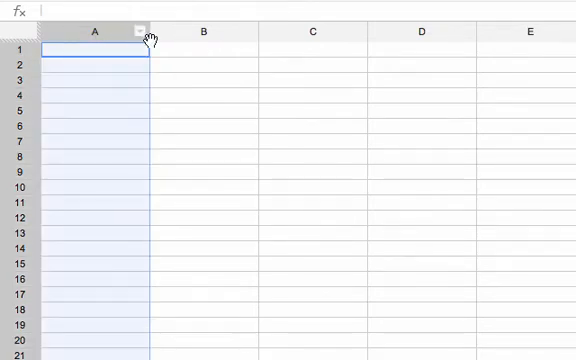
click(16, 32)
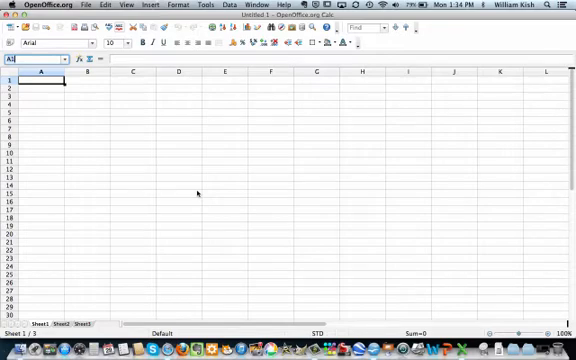
mouse_move(132, 132)
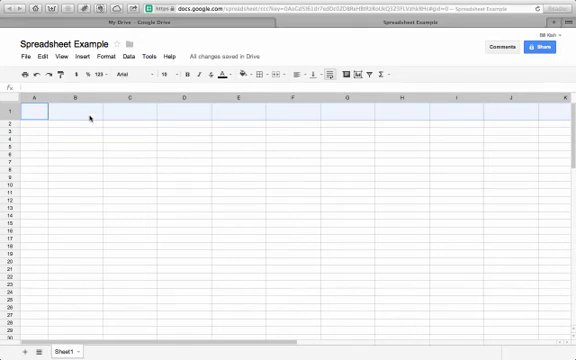
Step: Label B1:E1 as First Number, Second Number, Operation and Answer
click(74, 110)
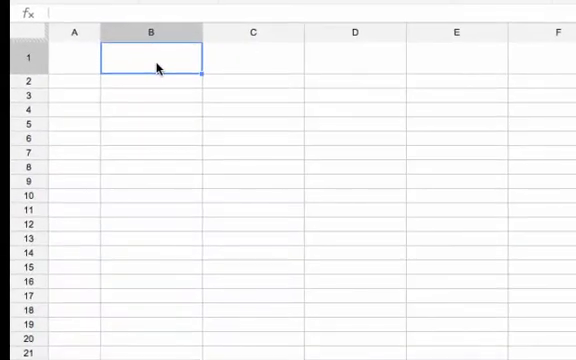
text(First Number)
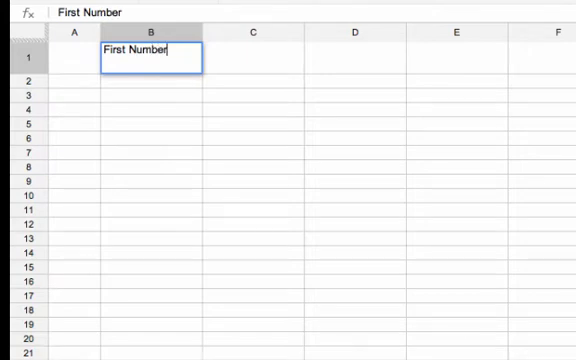
text(S)
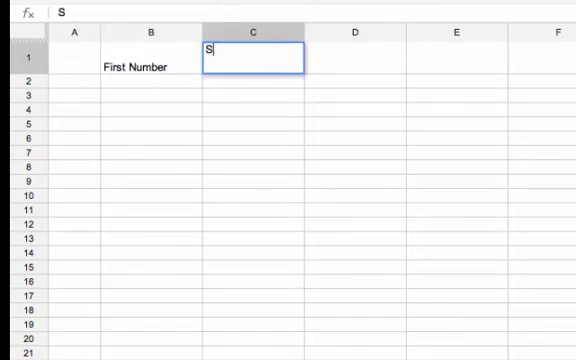
text(econd Number)
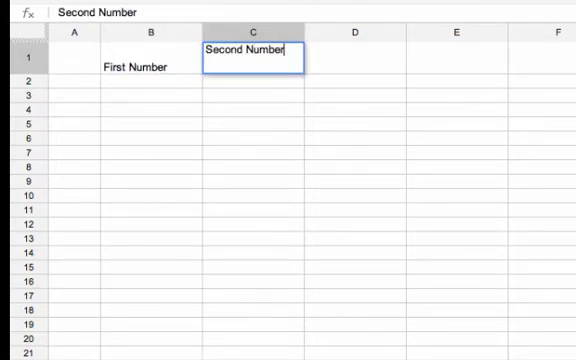
key(Tab)
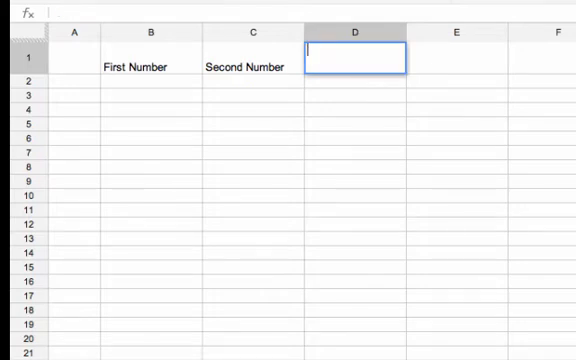
text(Operation)
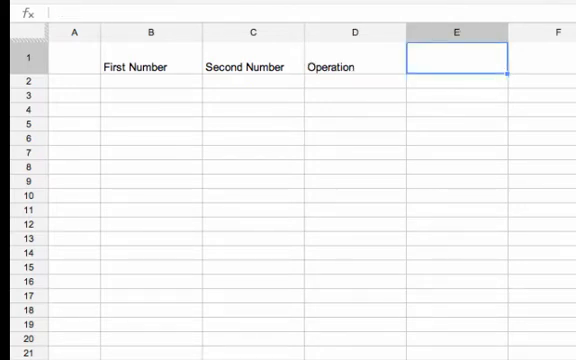
text(Answer)
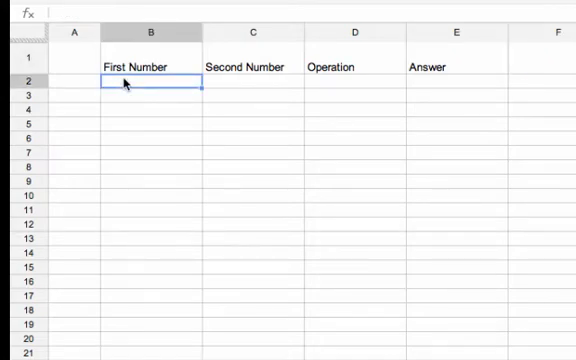
Step: Enter 2 and 2 as the numbers and 'add' as the operation in row 2
text(2)
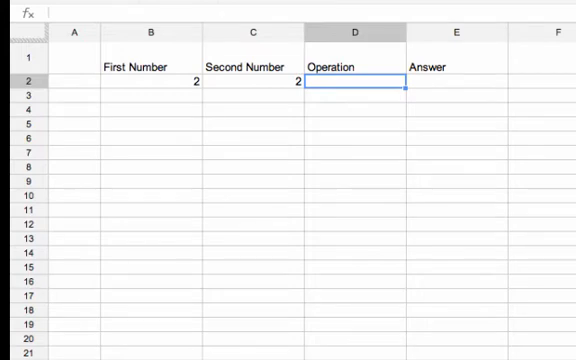
text(add)
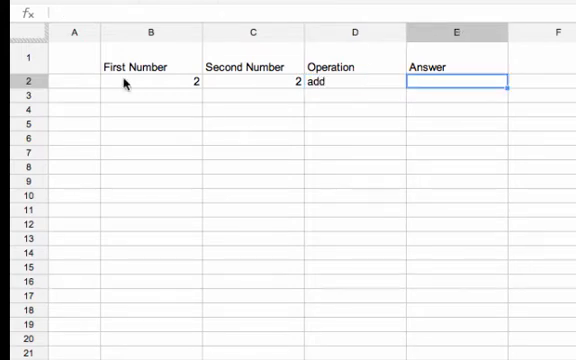
mouse_move(468, 90)
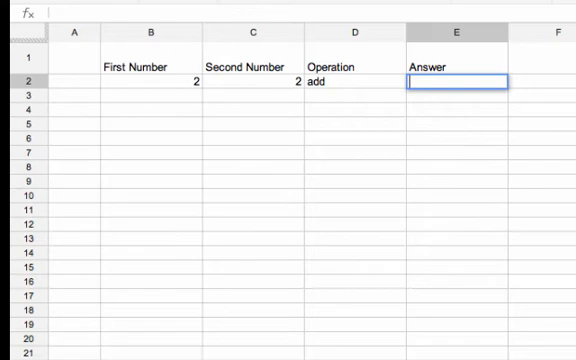
mouse_move(484, 94)
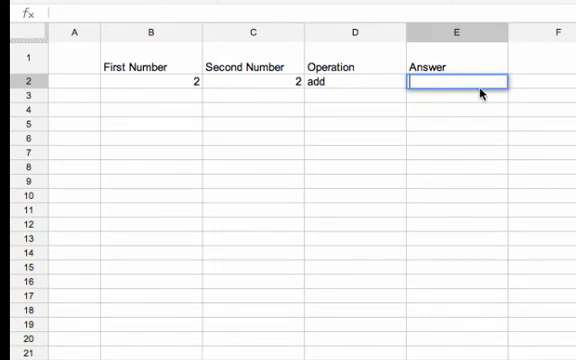
Step: Enter =B2+C2 in the Answer cell E2 so it shows 4
text(=)
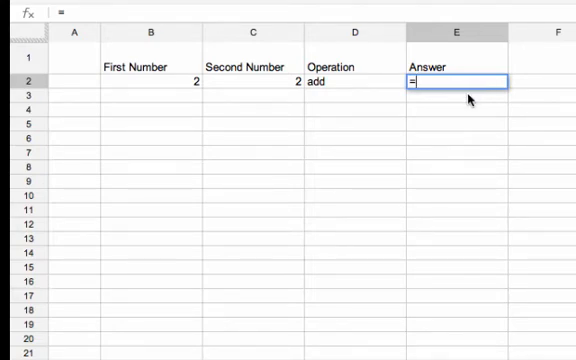
text(B)
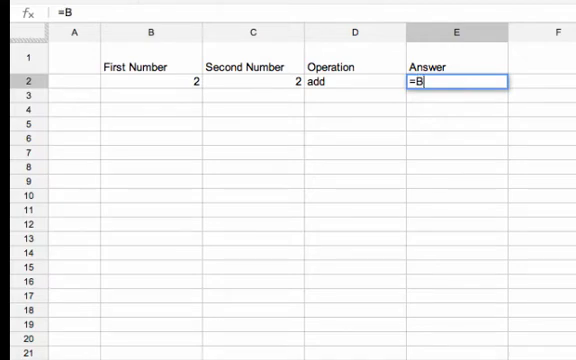
click(148, 84)
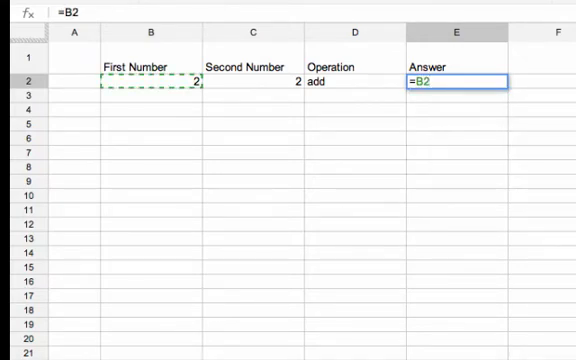
text(+)
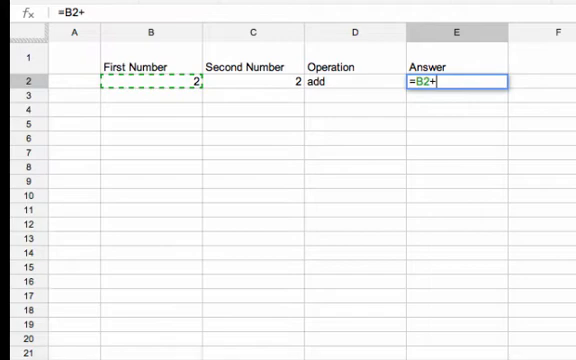
text(C@)
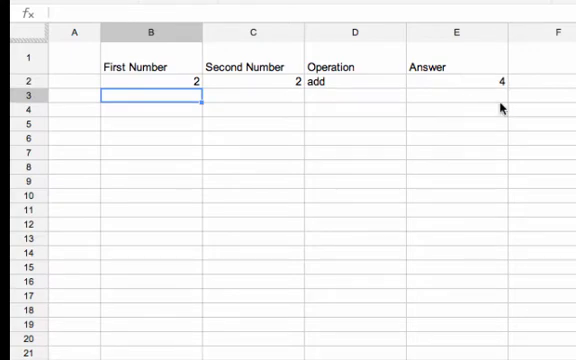
click(456, 82)
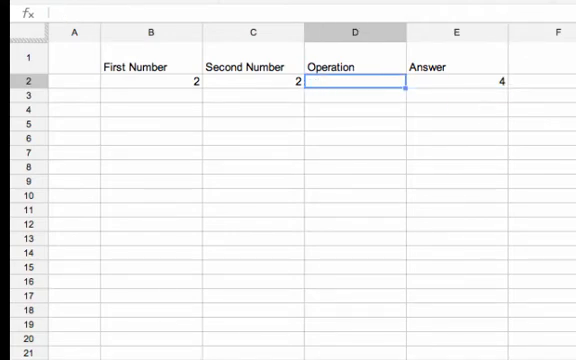
Step: Change the operation to subtract and the Answer formula to =B2-C2, showing 0
text(subt)
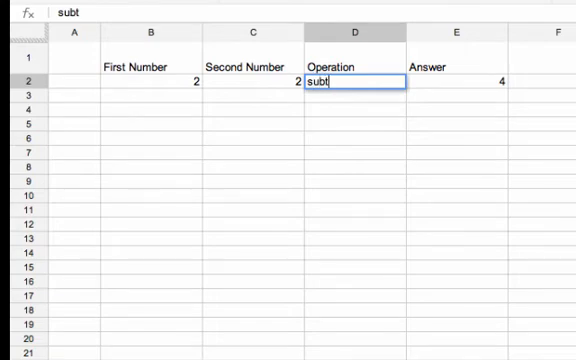
text(ract)
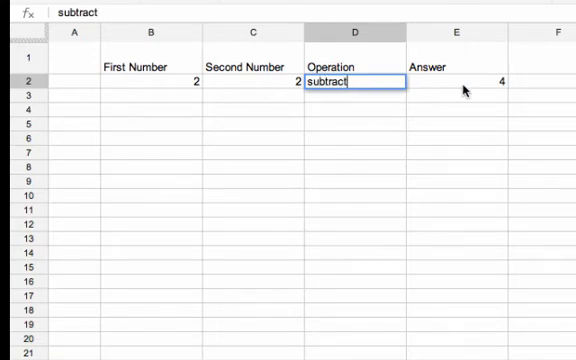
click(464, 84)
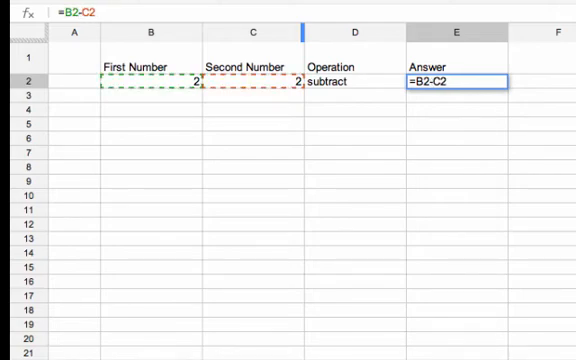
key(enter)
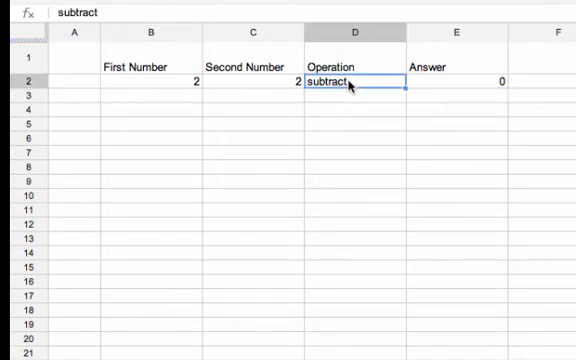
Step: Change the operation to multiply and the Answer formula to =B2*C2, showing 4
text(m)
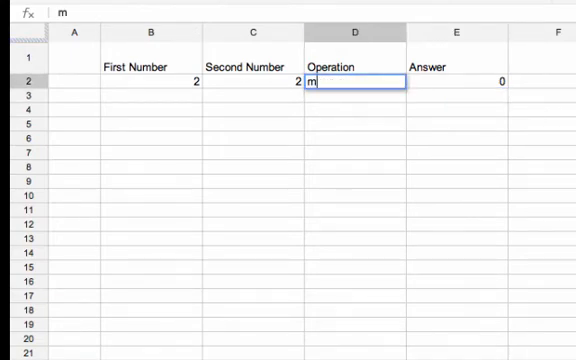
text(ultipy)
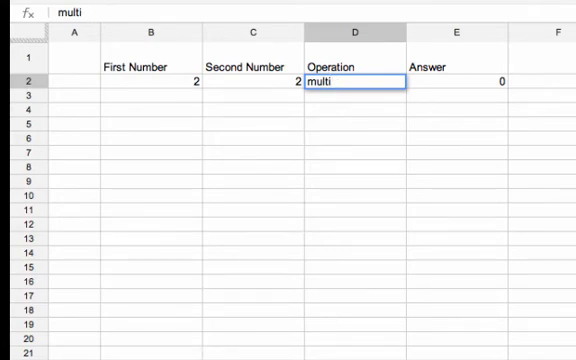
text(ply)
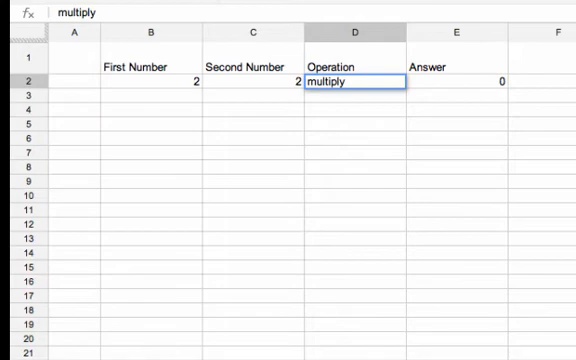
click(456, 84)
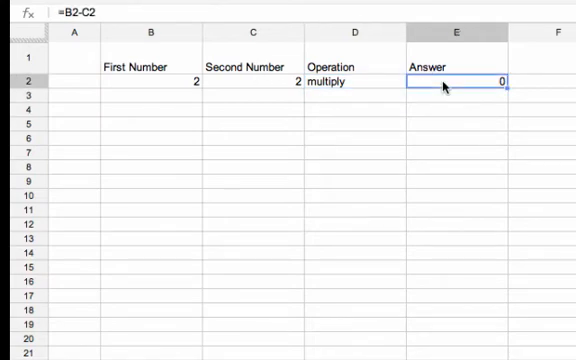
double_click(456, 82)
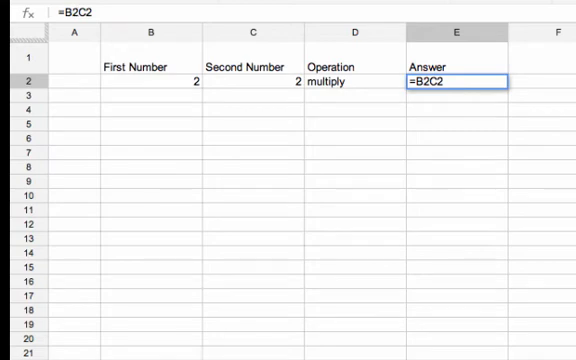
text(*)
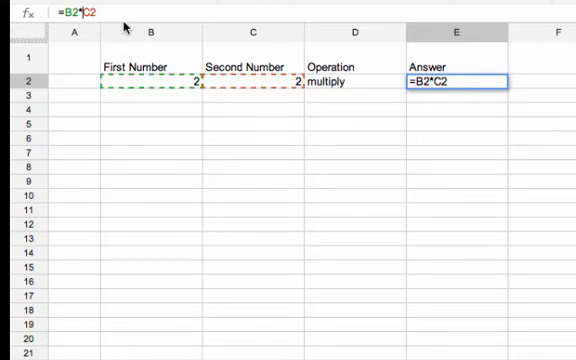
key(enter)
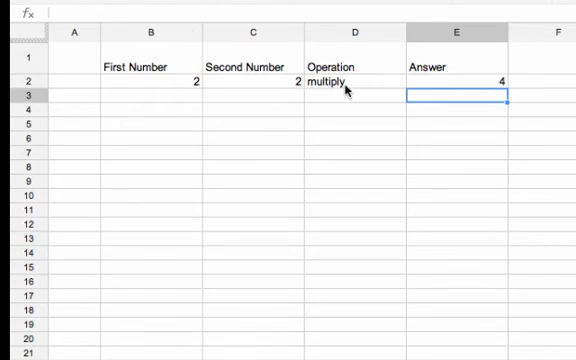
click(344, 80)
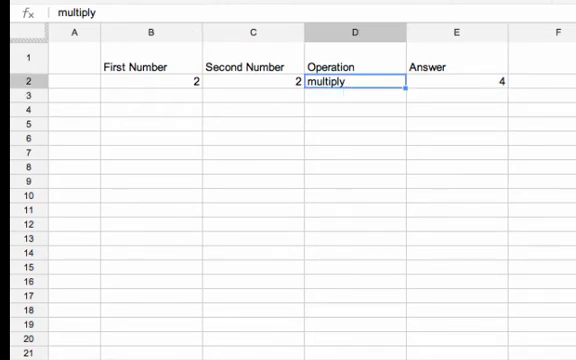
Step: Change the operation to divide and the Answer formula to =B2/C2, showing 1
text(divide)
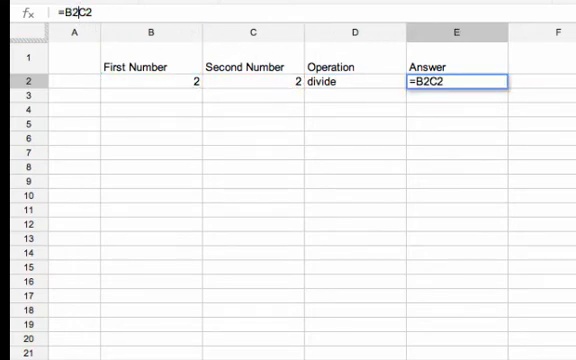
text(/)
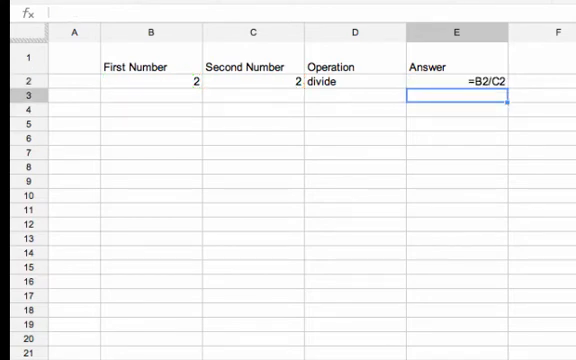
key(Enter)
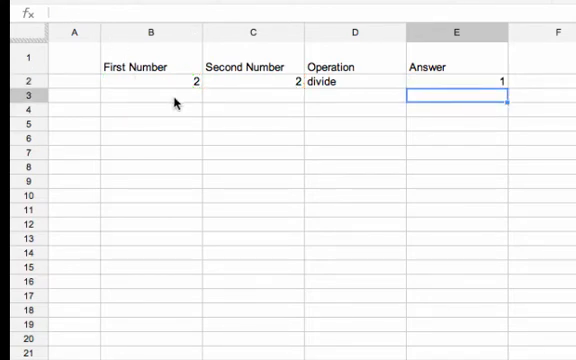
mouse_move(256, 96)
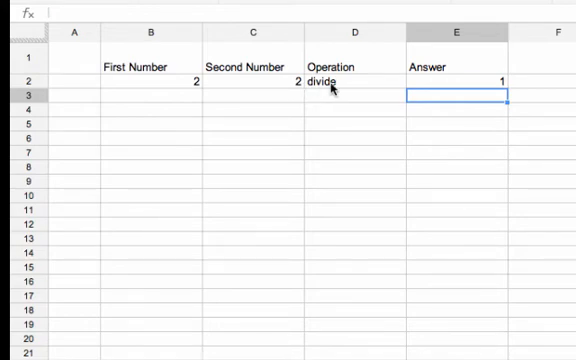
Step: Rewrite the Answer cell as a SUM over B2:C2 using the Functions menu
click(456, 80)
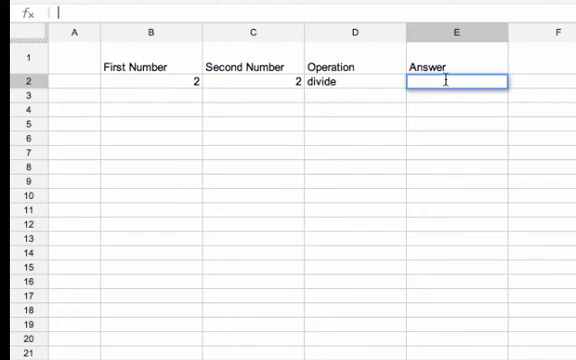
text(=)
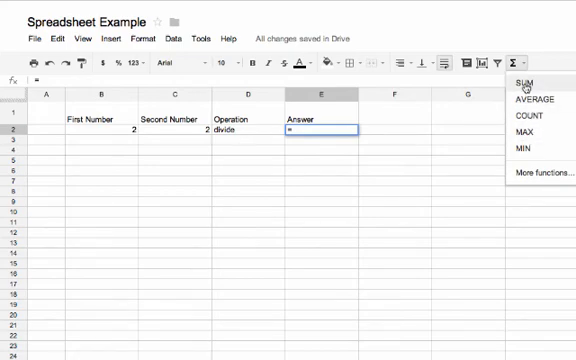
click(522, 80)
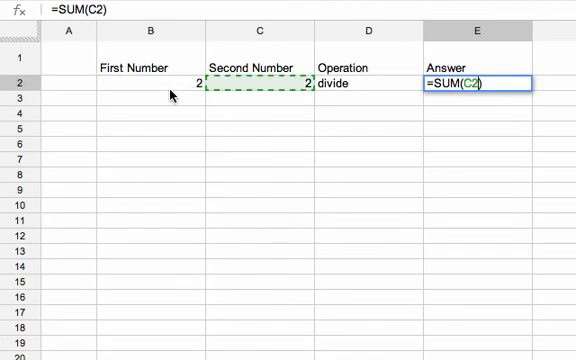
click(140, 84)
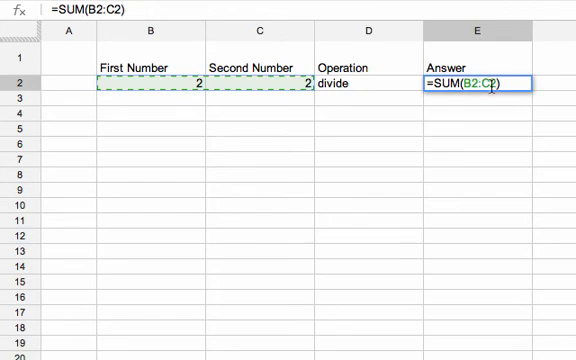
mouse_move(494, 120)
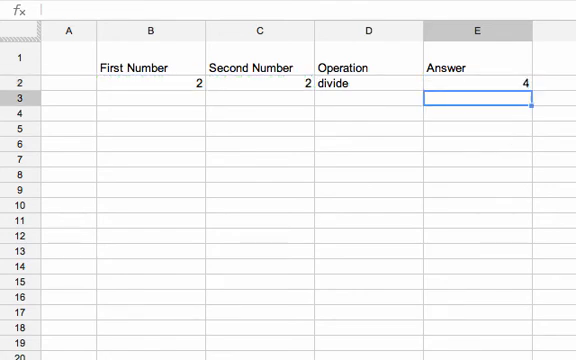
mouse_move(212, 100)
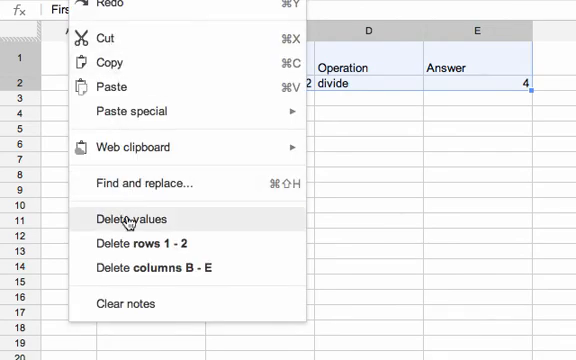
Step: Delete columns B to E and list nine numbers from 4 to 65 down A2:A10
click(134, 218)
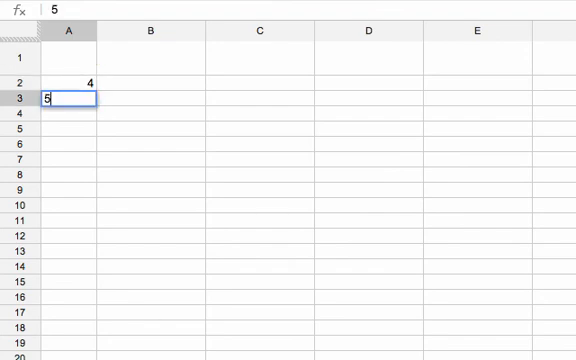
text(34)
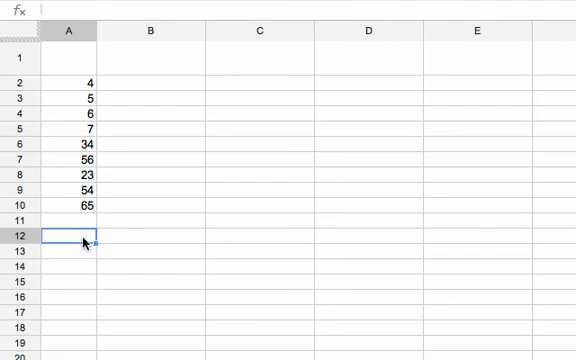
Step: Total the list in A12 with =SUM(A2:A10), giving 254
text(=)
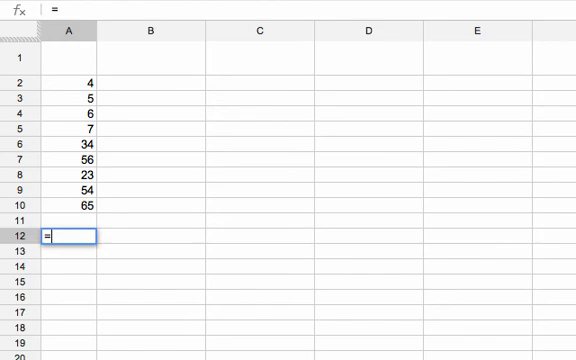
text(SUM)
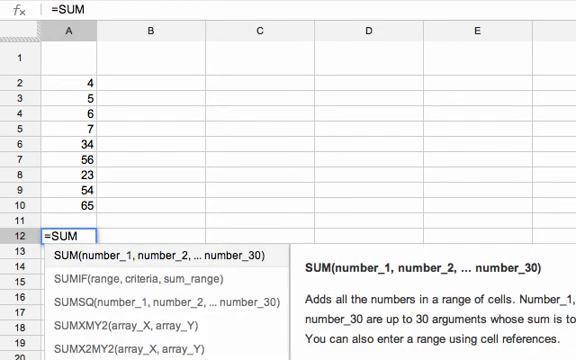
text((A2:A10)
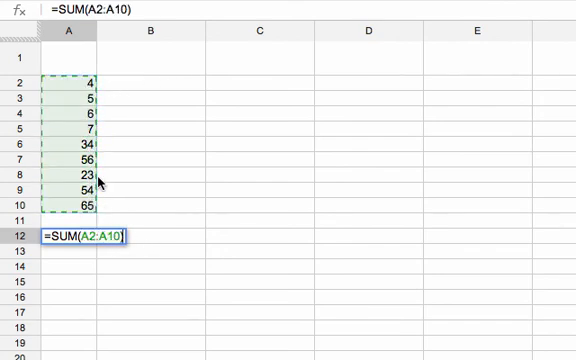
mouse_move(78, 92)
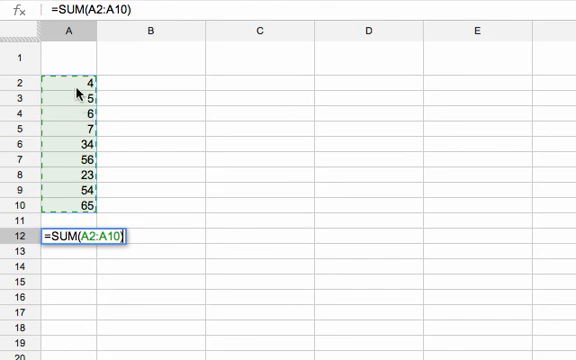
mouse_move(188, 210)
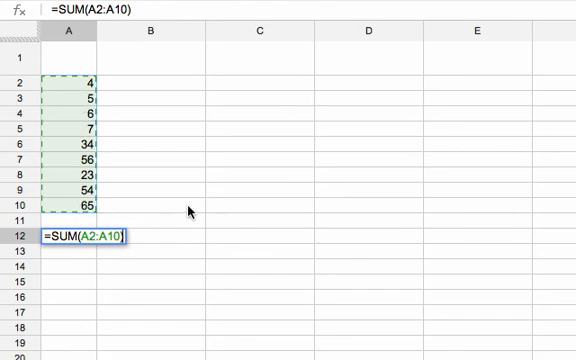
key(enter)
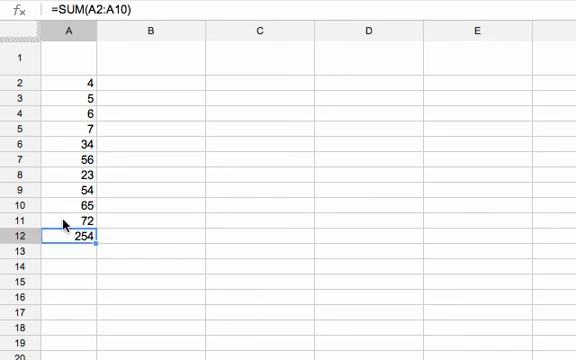
mouse_move(68, 240)
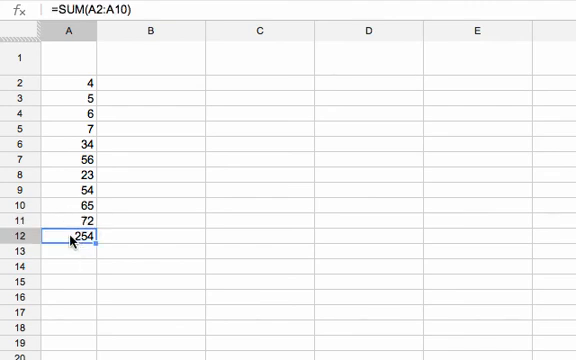
Step: Reopen the A12 total formula for editing to extend its range to include 72
double_click(70, 236)
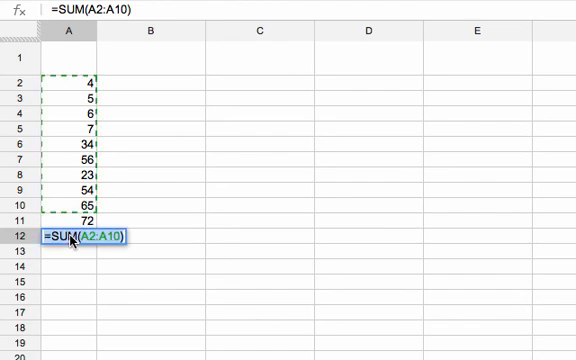
mouse_move(70, 218)
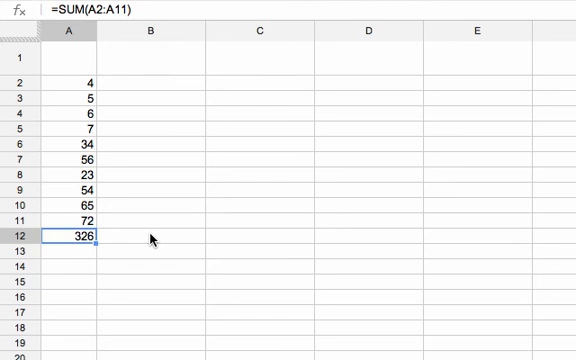
mouse_move(318, 180)
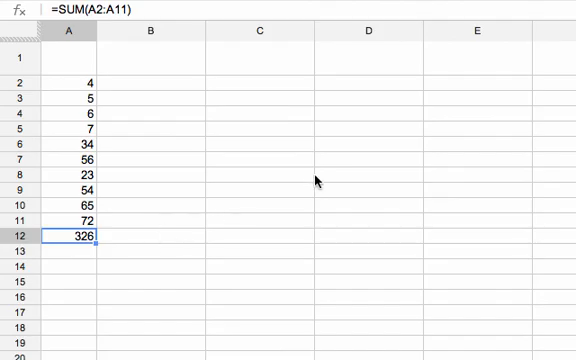